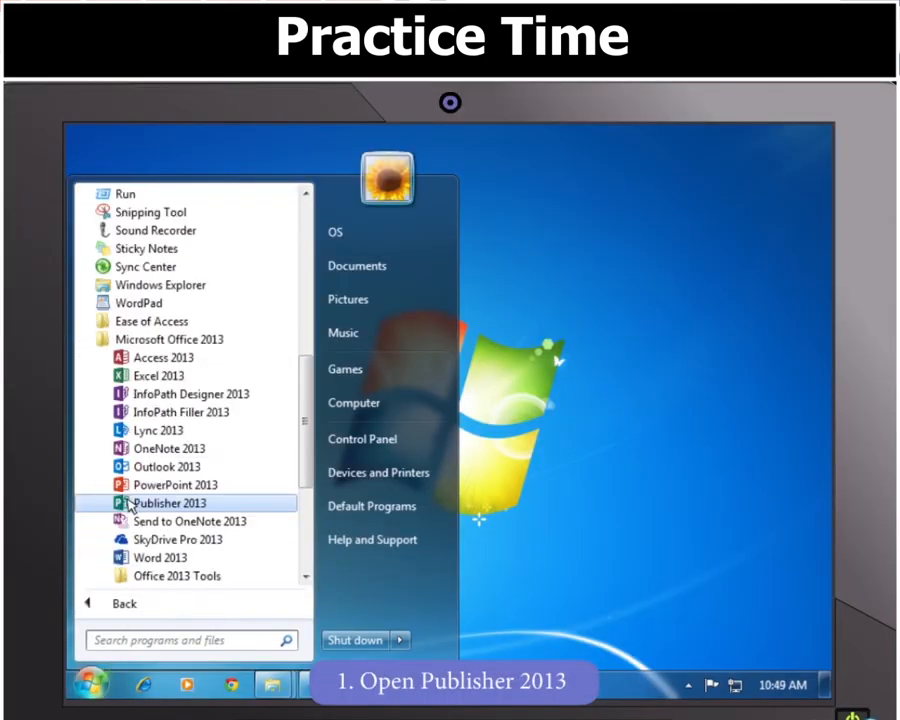
Step: Launch Publisher 2013 and browse the blank page sizes for a new publication
left_click(168, 503)
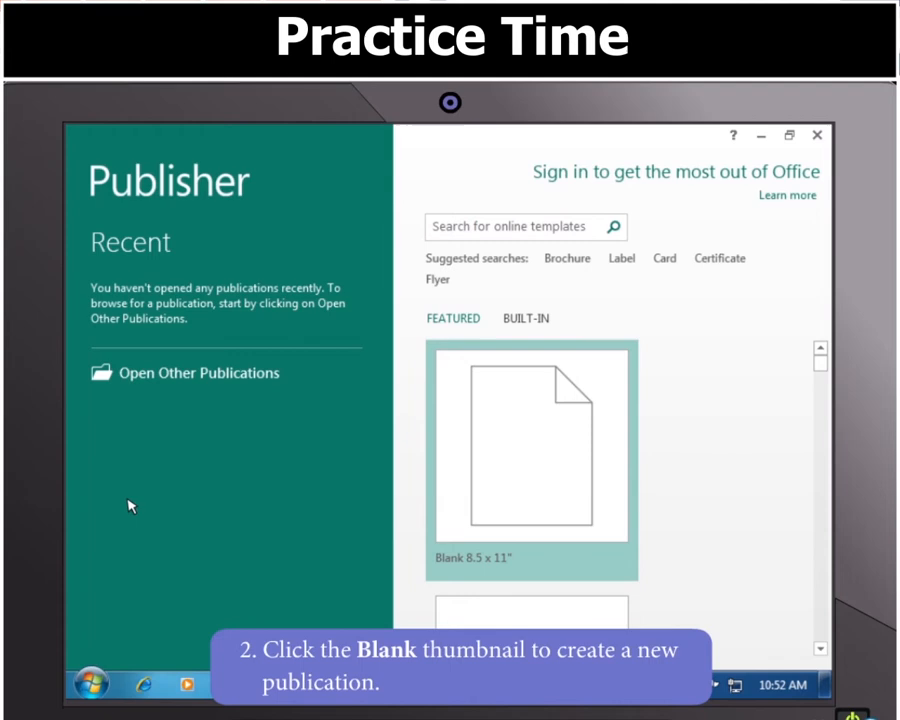
left_click(530, 445)
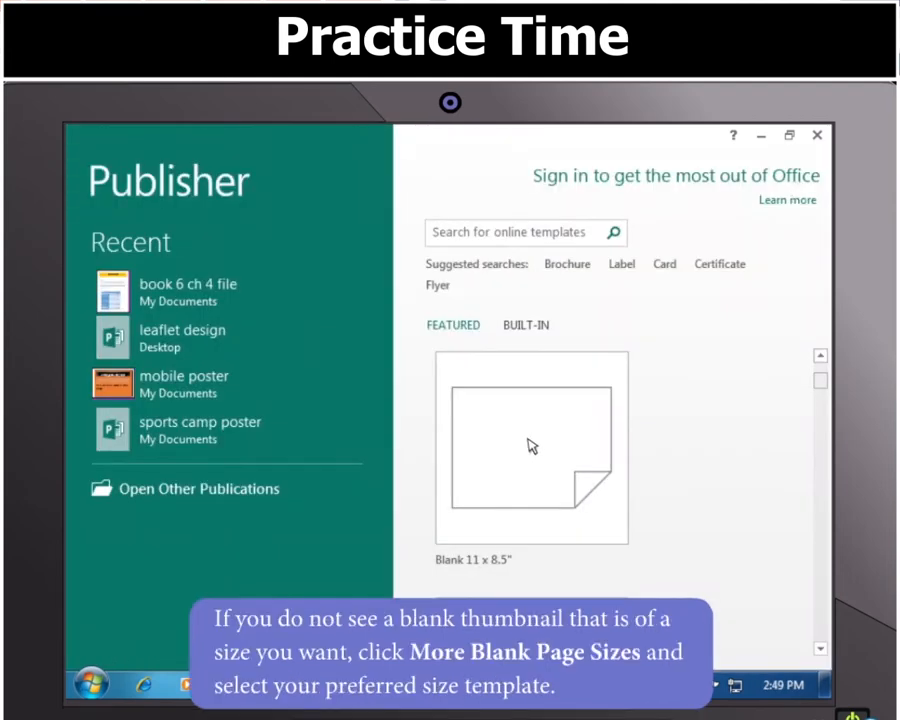
mouse_move(637, 518)
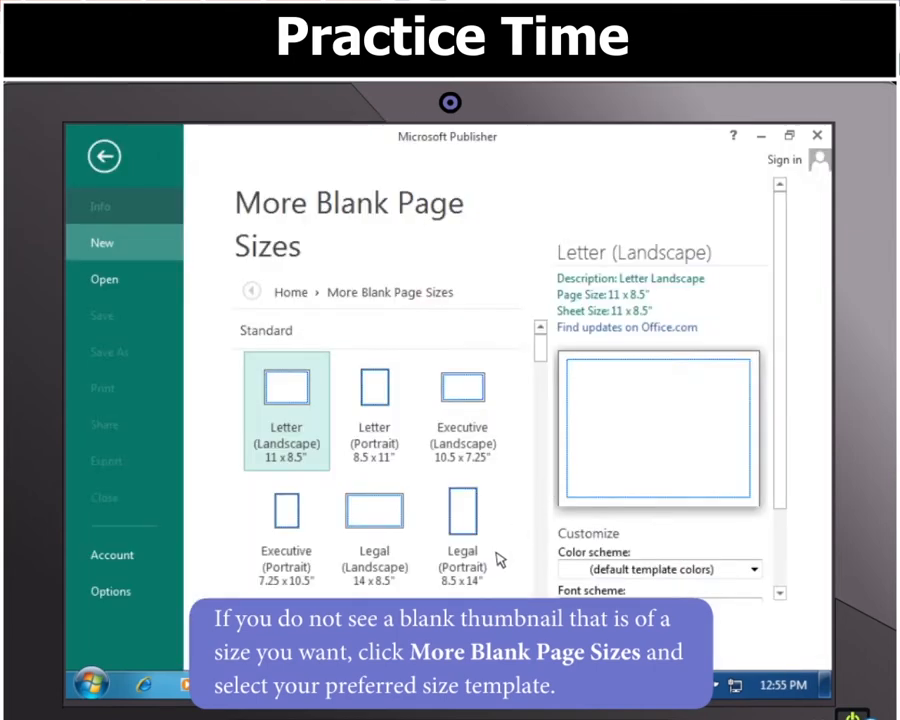
scroll("down", 3)
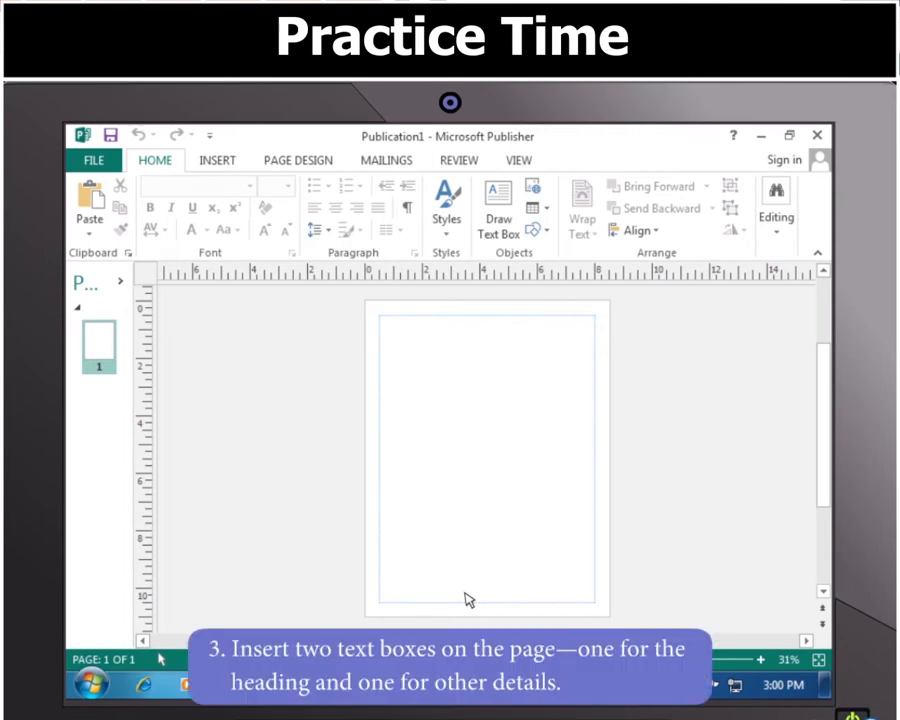
Step: Draw a text box across the top of the blank page
left_click(497, 207)
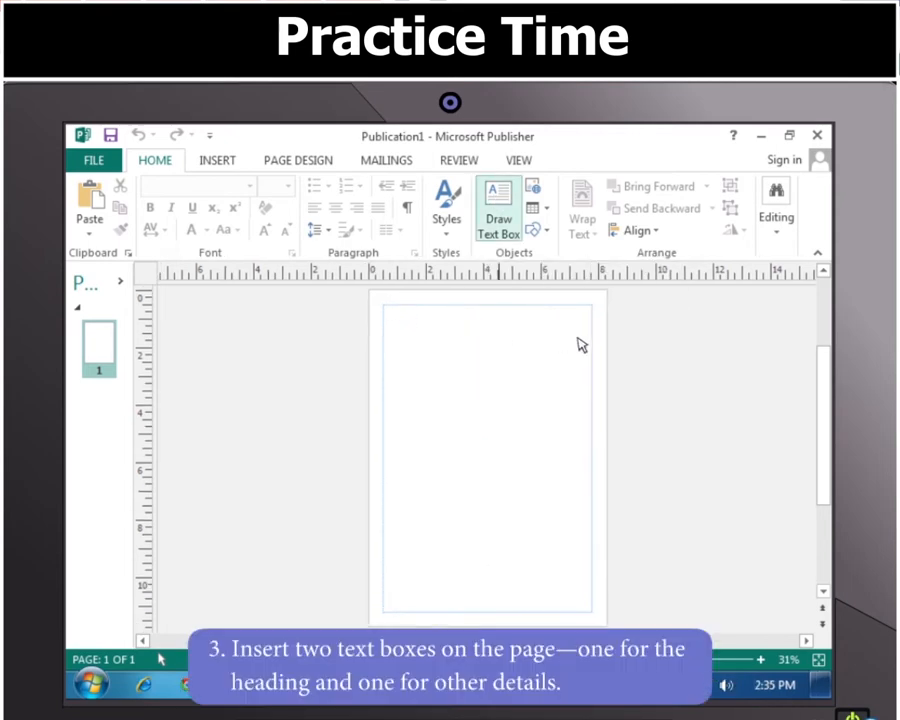
left_click_drag(382, 305, 590, 337)
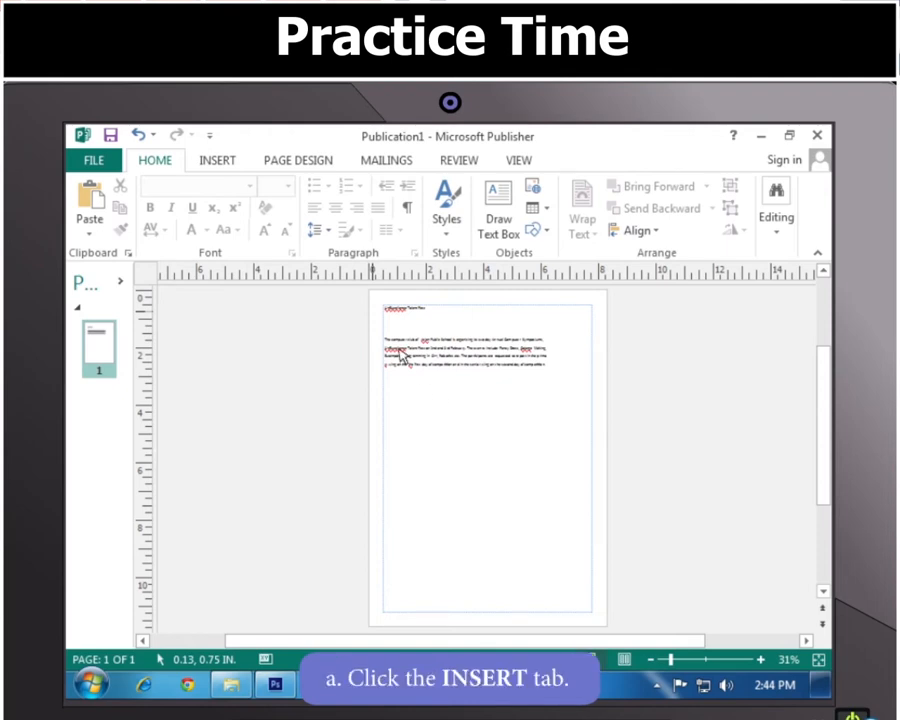
Step: Insert a 7-row, 3-column table and start entering text in its cells
left_click(217, 160)
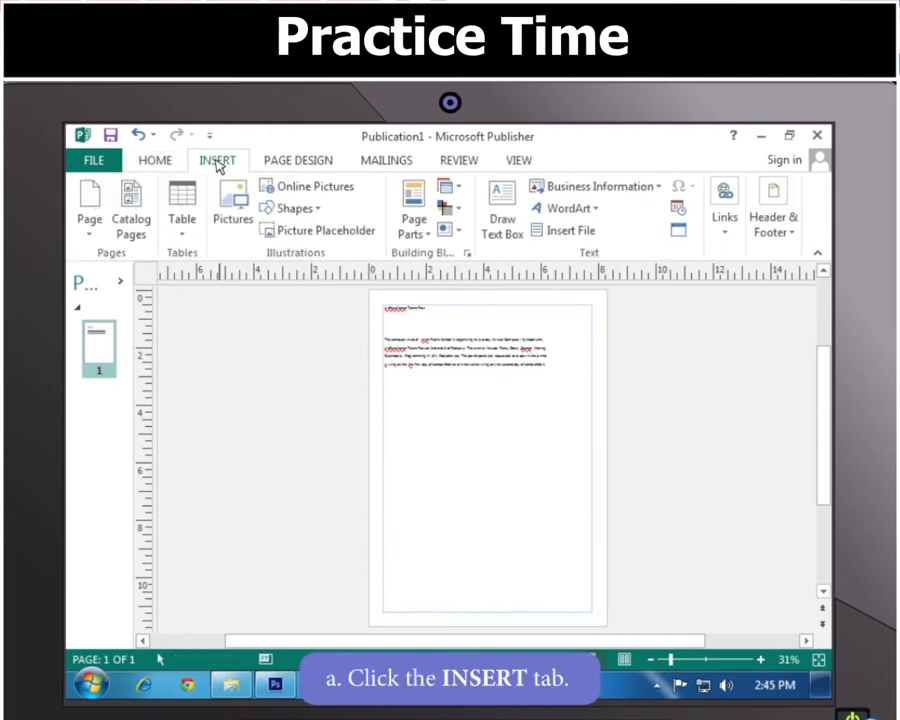
left_click(181, 205)
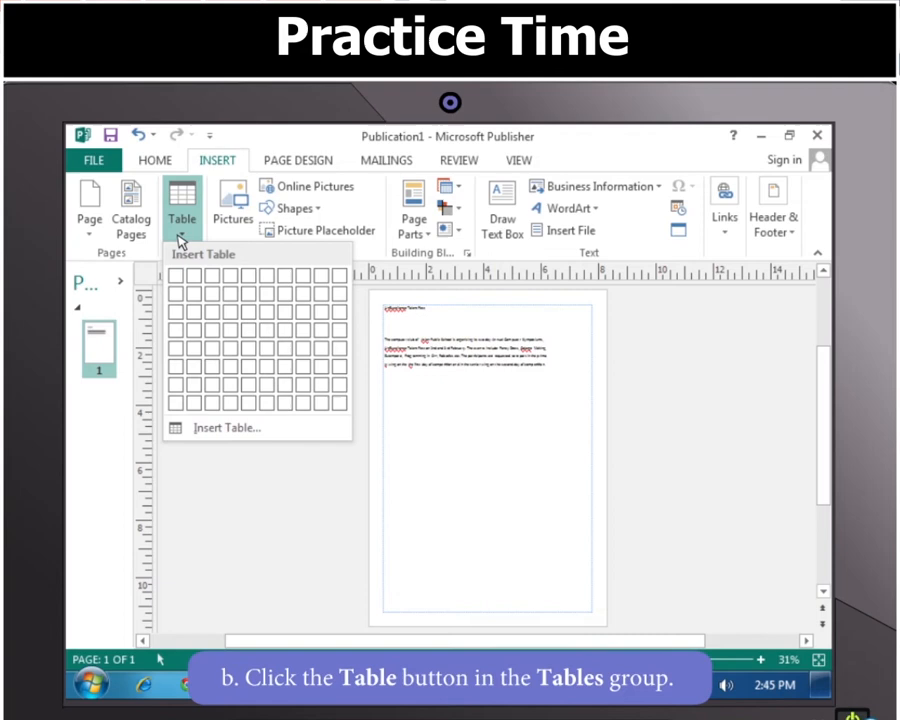
left_click(226, 428)
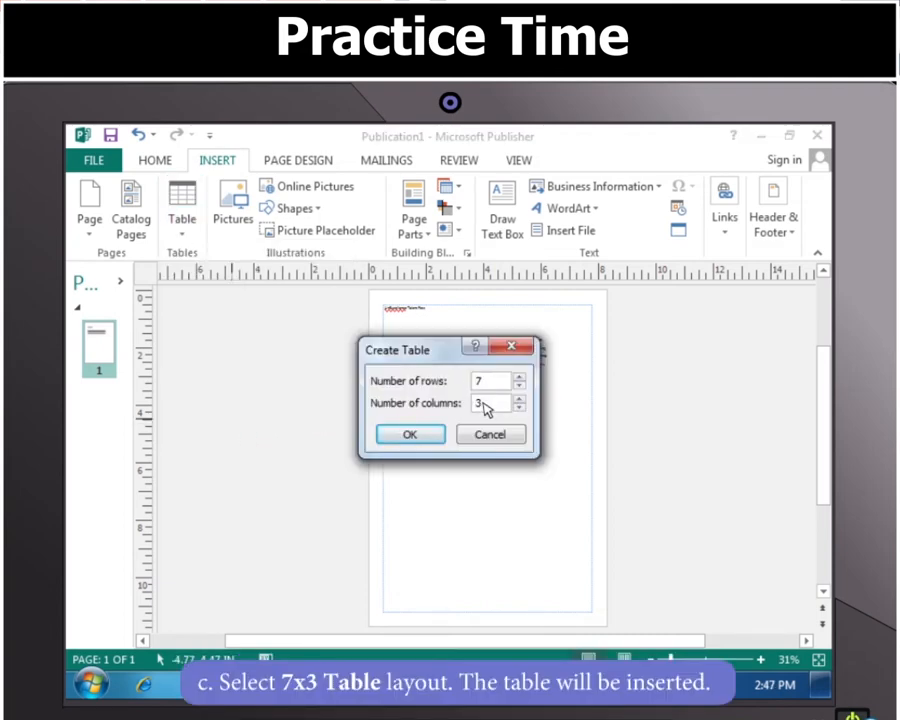
left_click(409, 434)
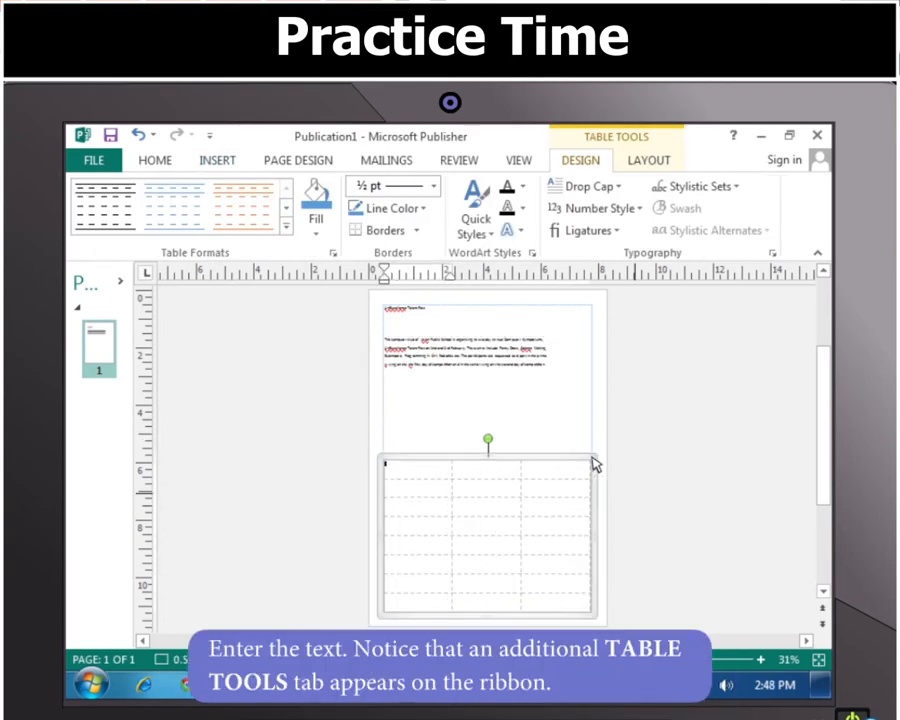
left_click(155, 160)
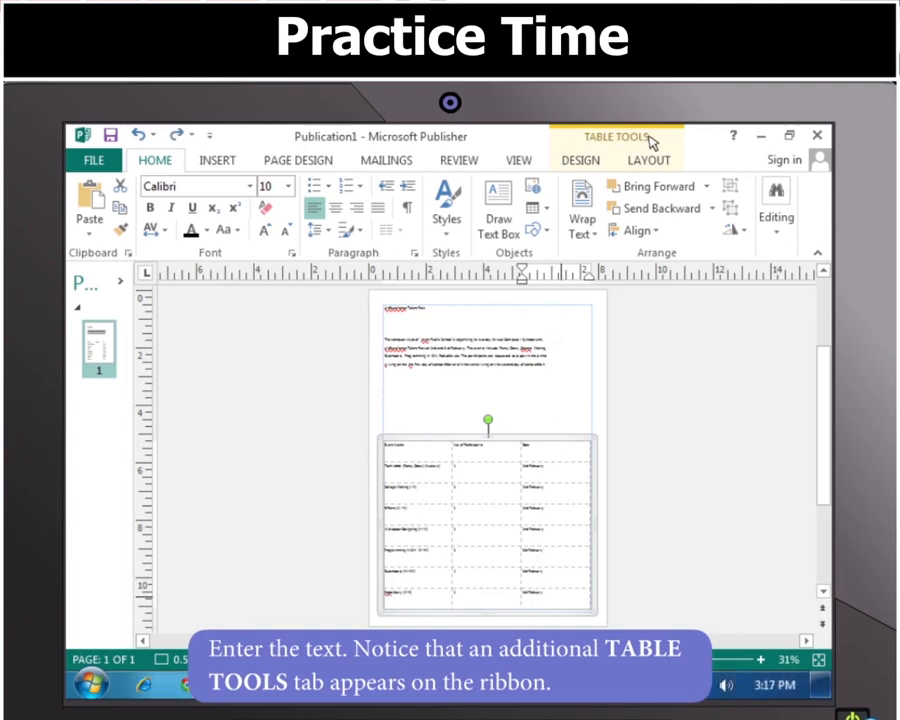
mouse_move(632, 410)
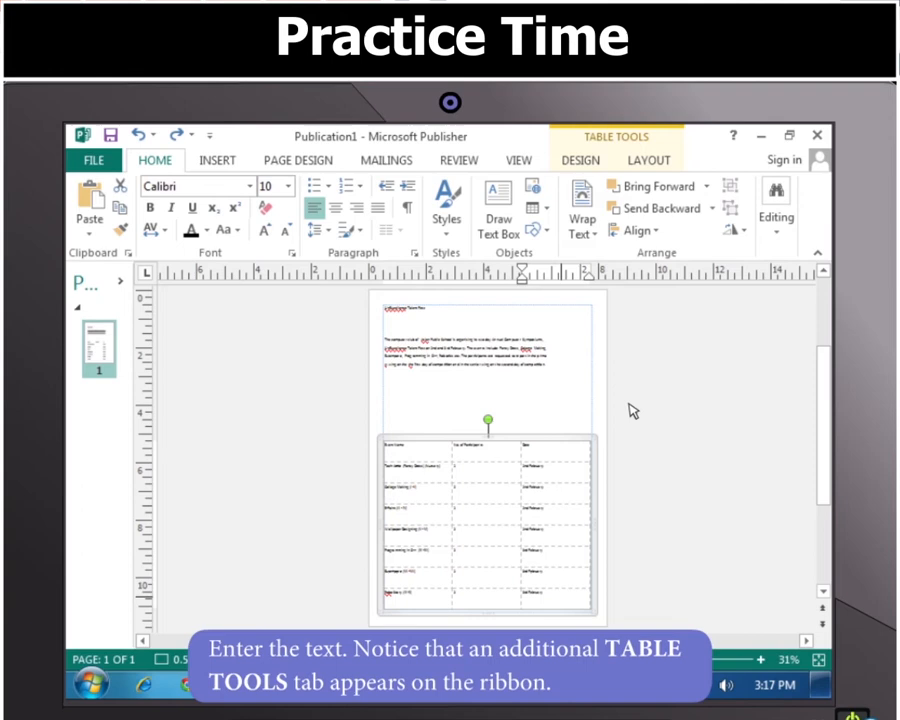
left_click(580, 160)
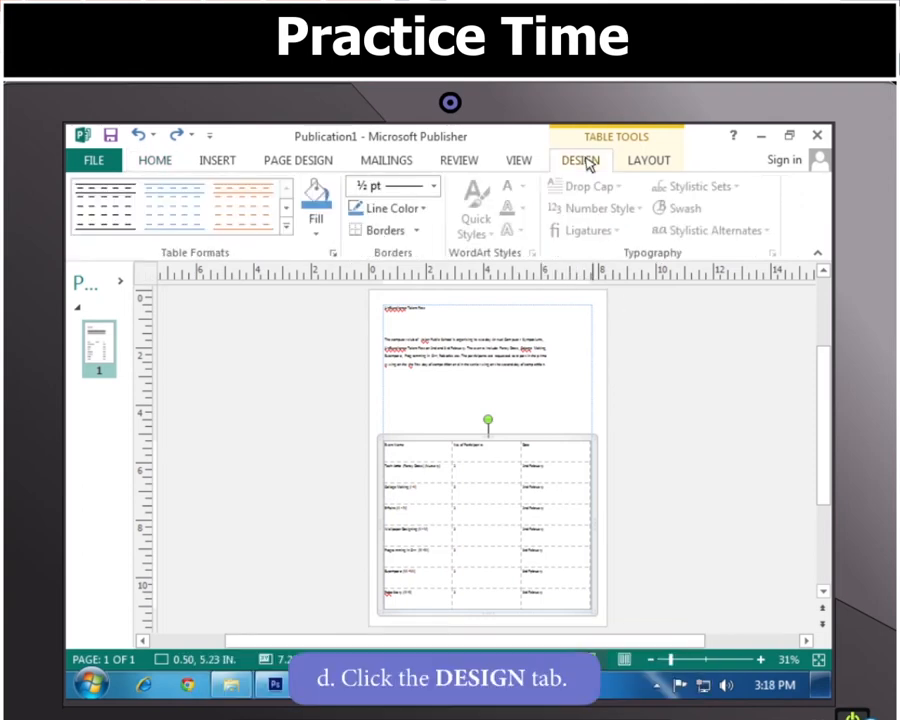
Step: Apply blue Table Style 27 from the Table Formats gallery
left_click(580, 160)
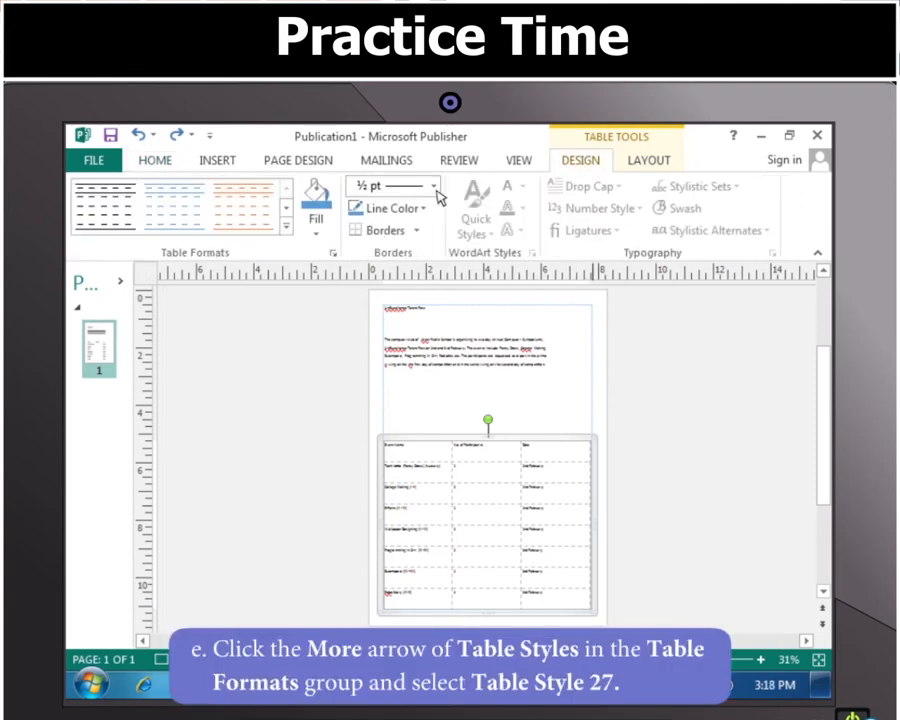
left_click(289, 226)
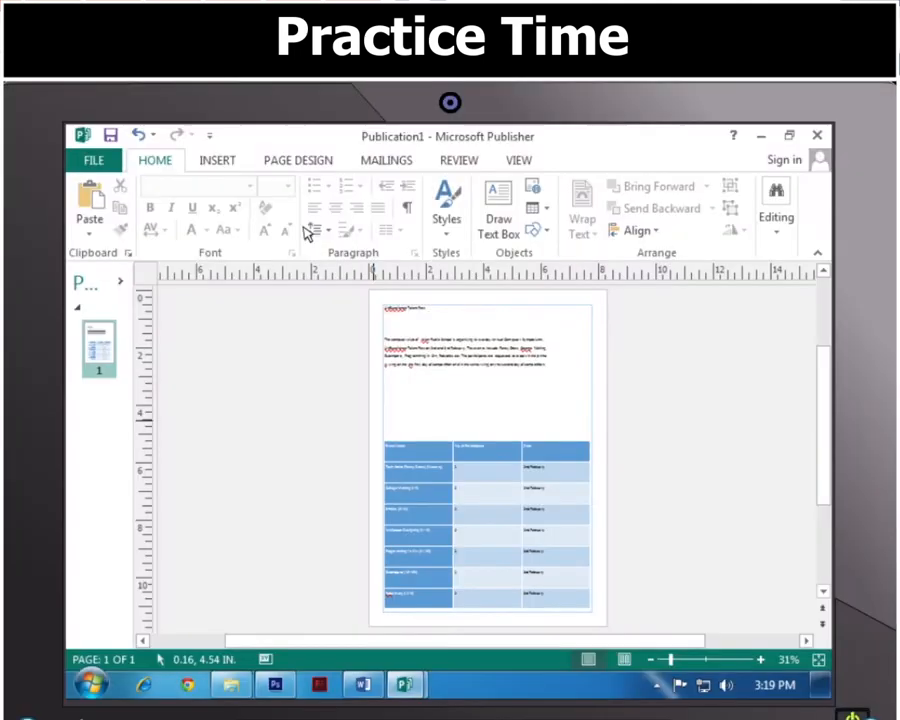
Step: Set the heading and table text to Gabriola, with the heading at size 36
left_click(487, 320)
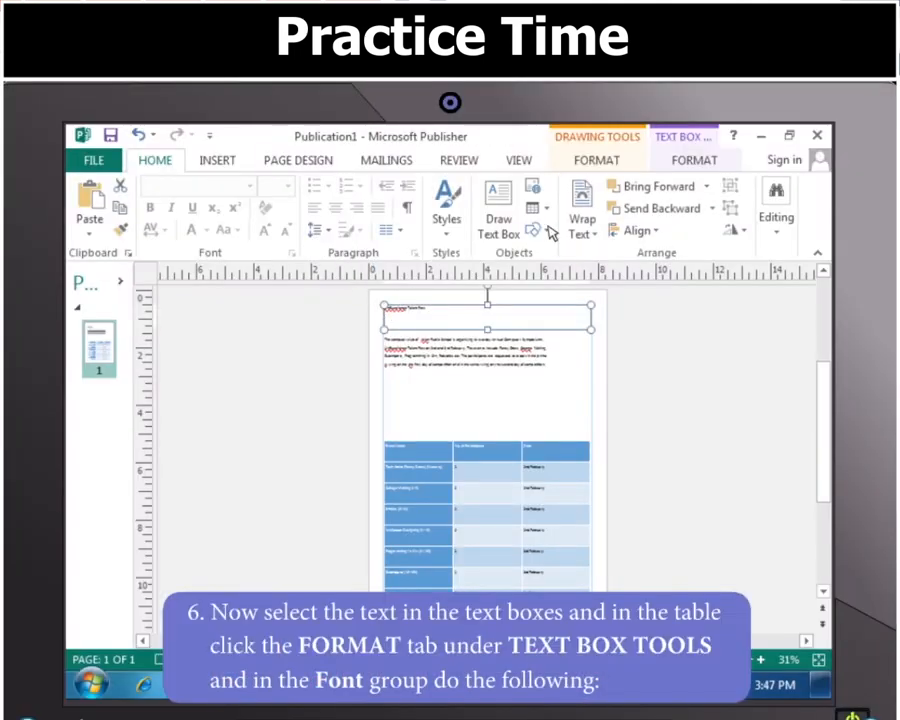
left_click(694, 160)
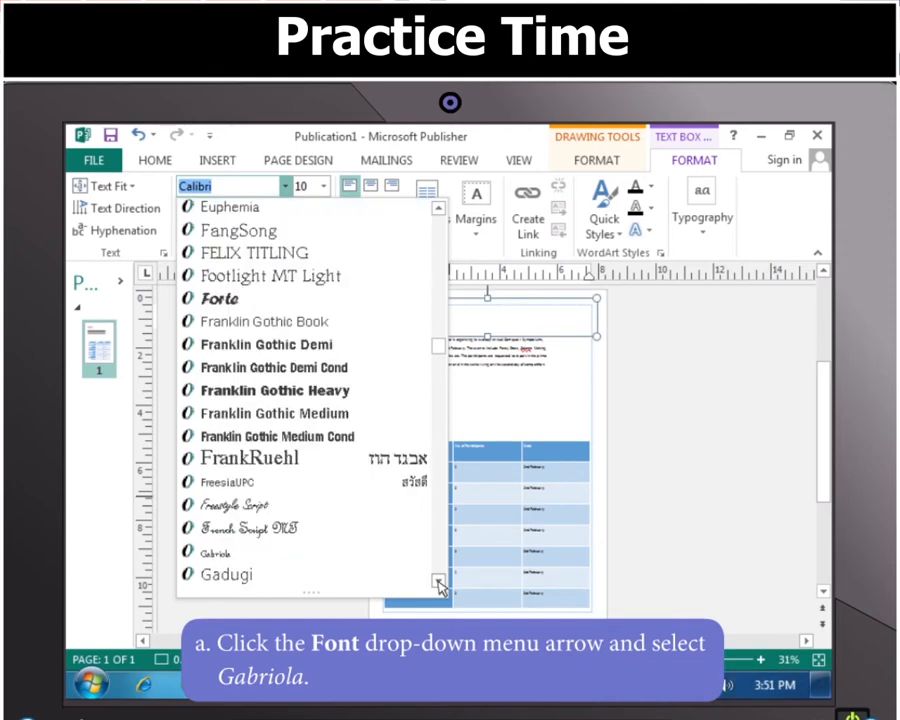
left_click(216, 553)
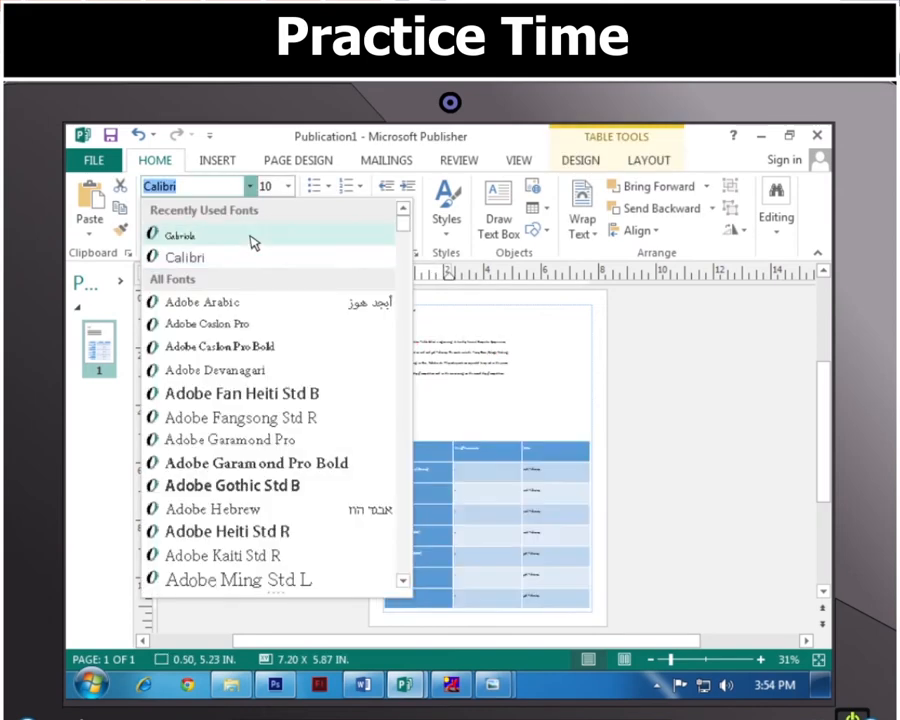
left_click(180, 234)
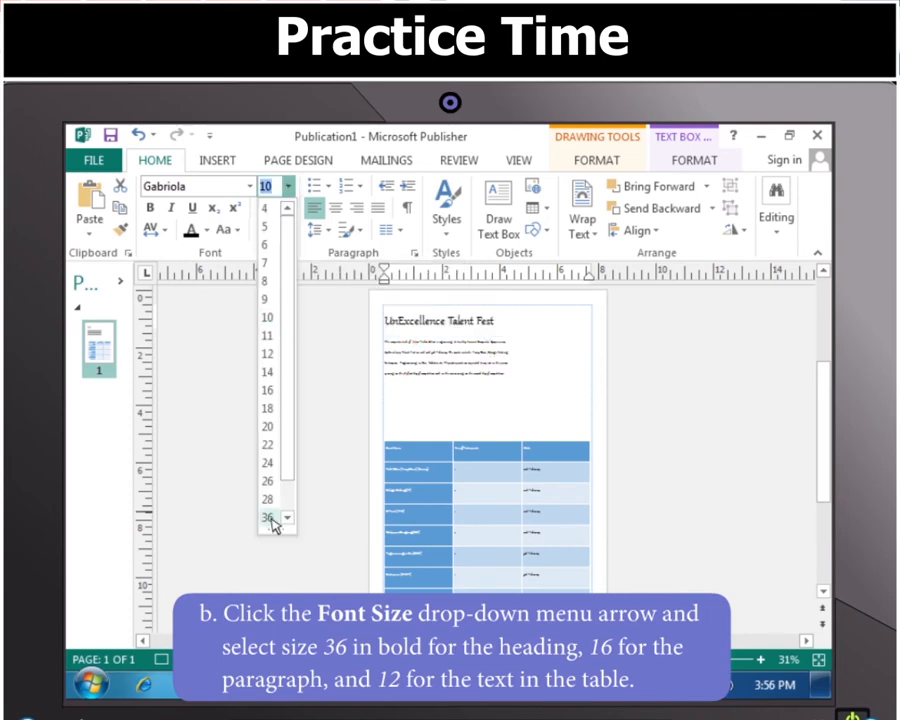
left_click(267, 518)
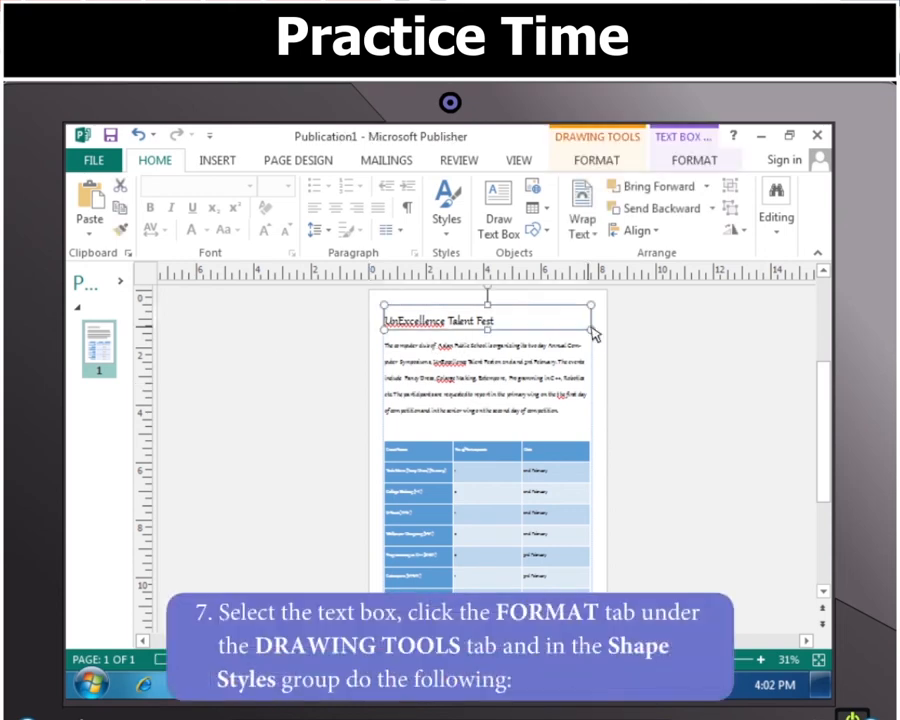
Step: Fill the heading text box with orange and adjust its shape outline
left_click(596, 160)
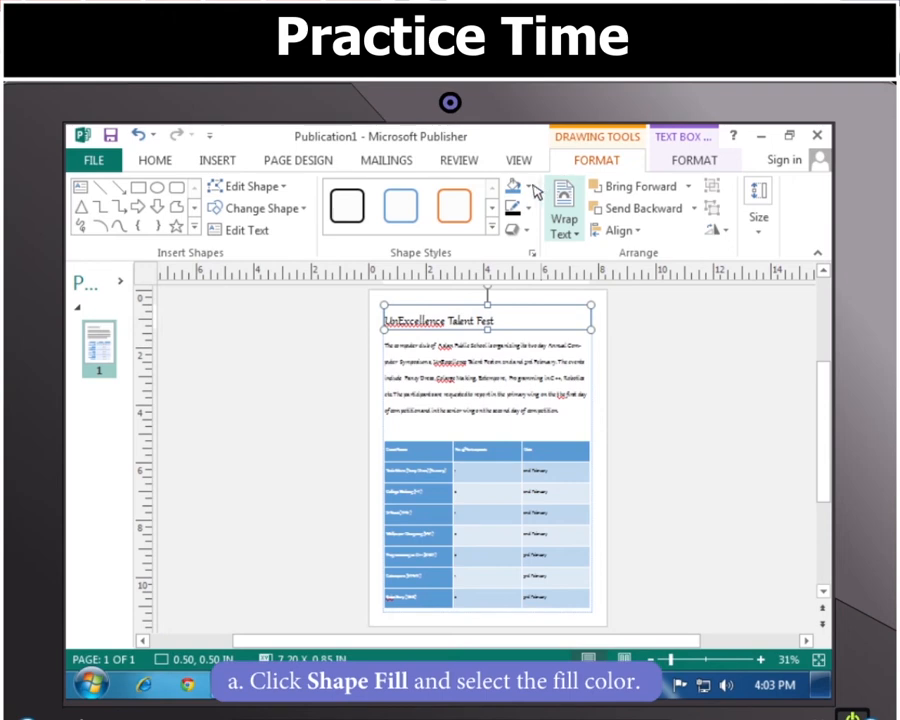
left_click(513, 190)
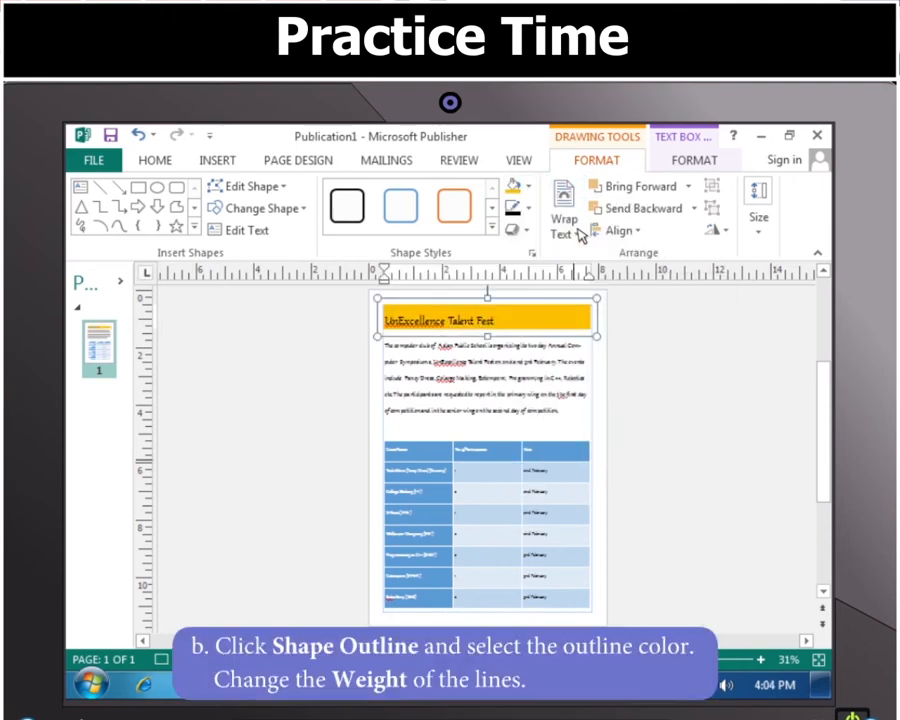
mouse_move(515, 208)
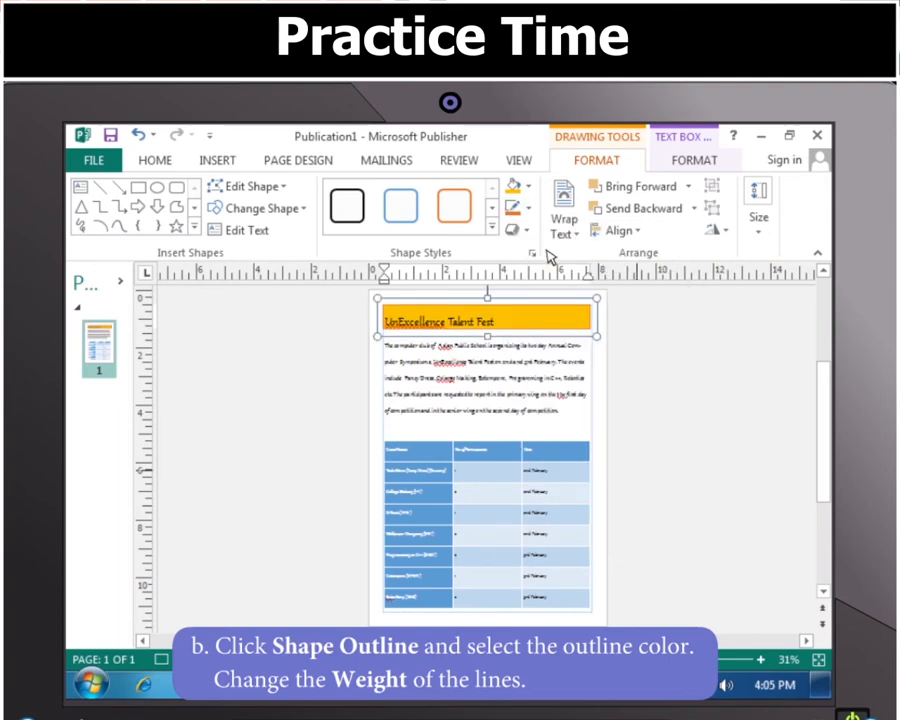
left_click(518, 207)
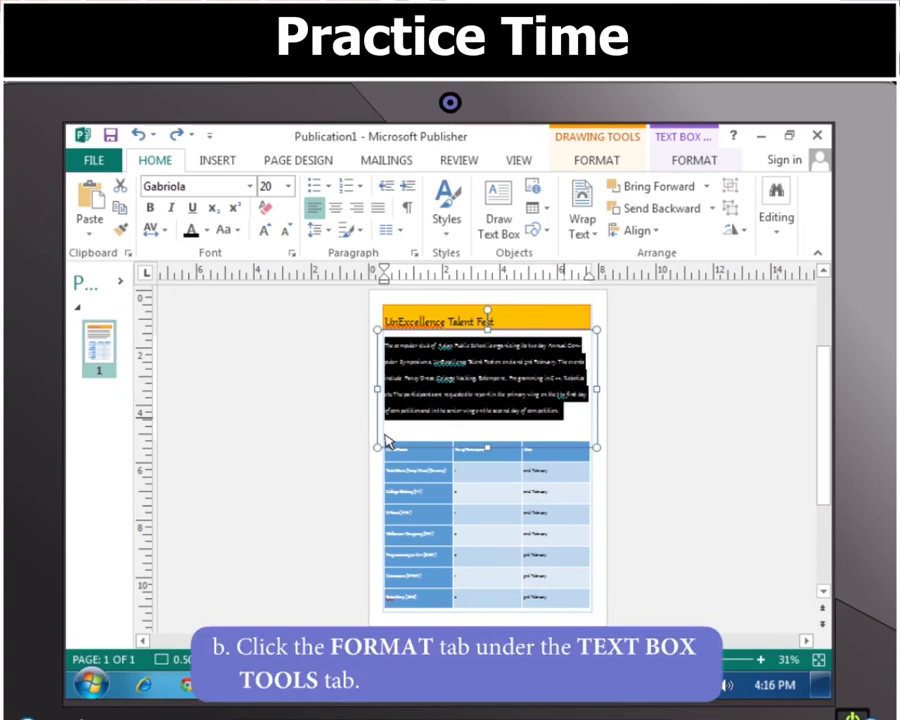
Step: Give the paragraph a stylistic set, default stylistic alternate and Standard Only ligatures
left_click(694, 160)
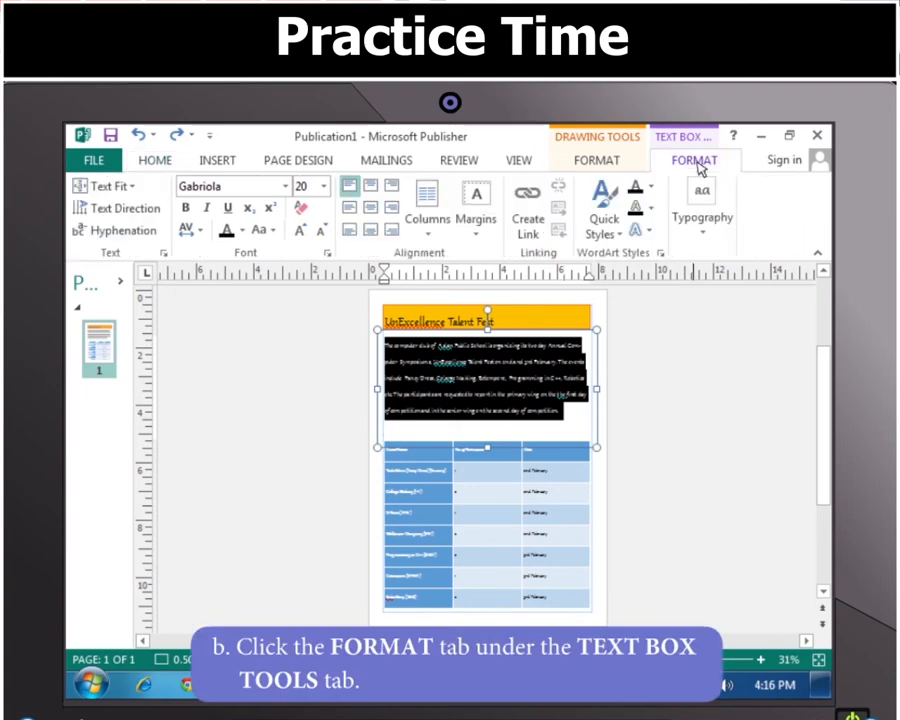
left_click(701, 217)
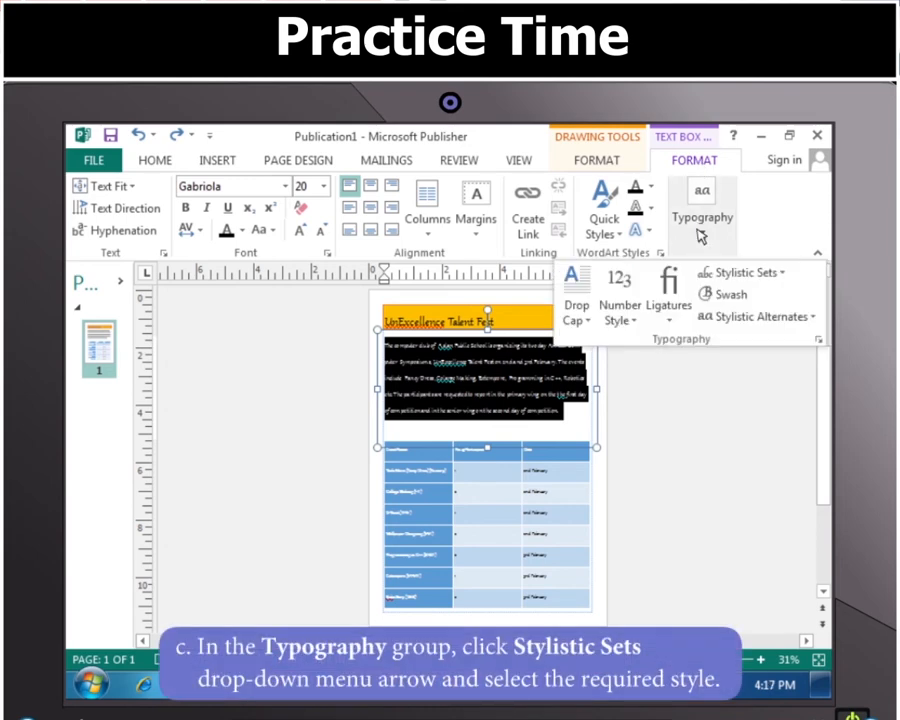
left_click(745, 272)
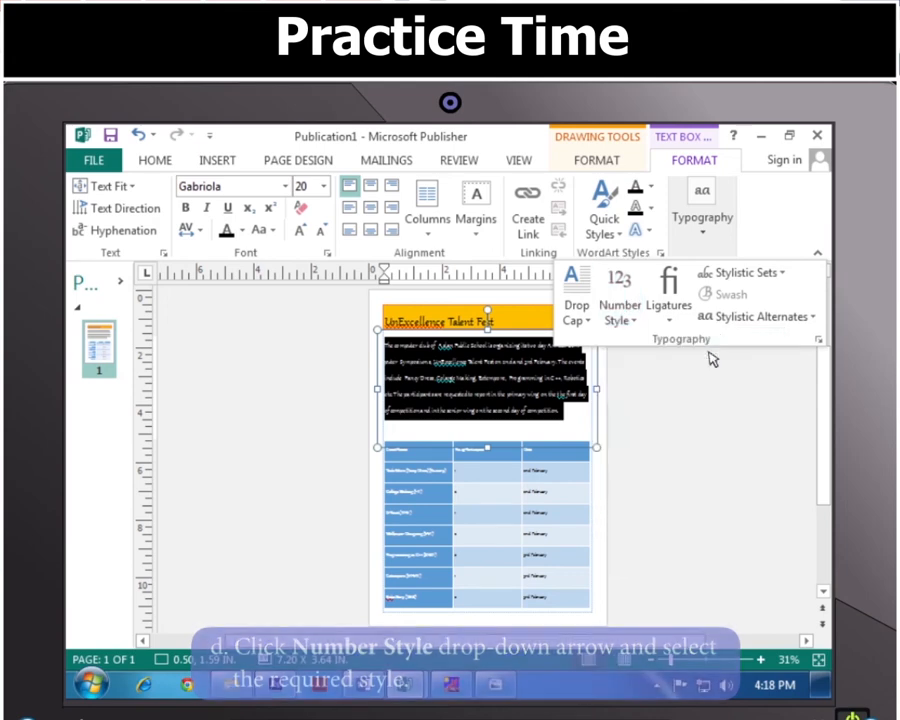
left_click(755, 316)
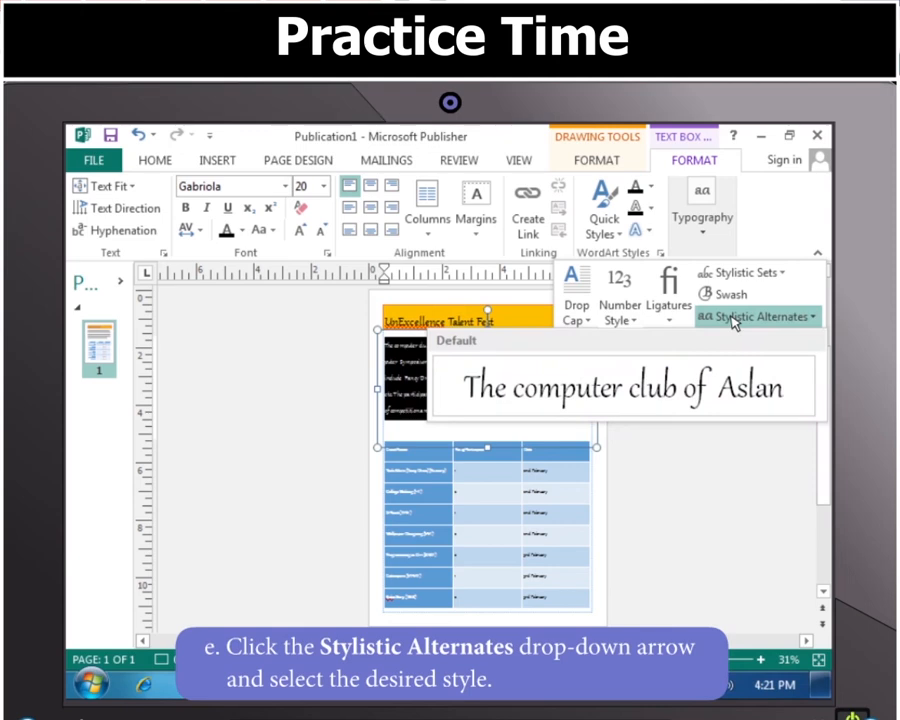
left_click(810, 316)
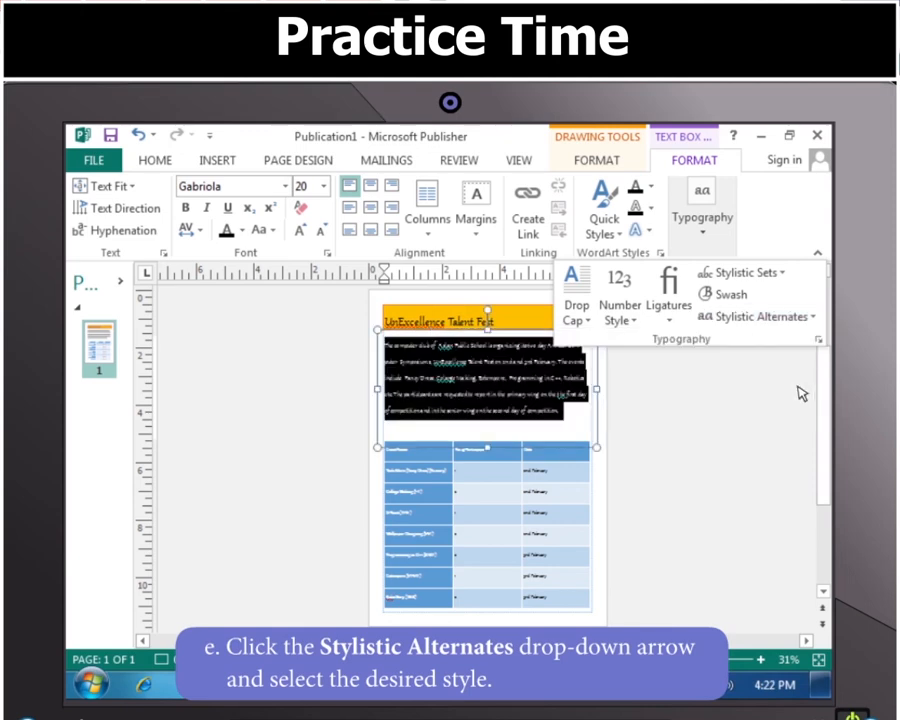
left_click(668, 290)
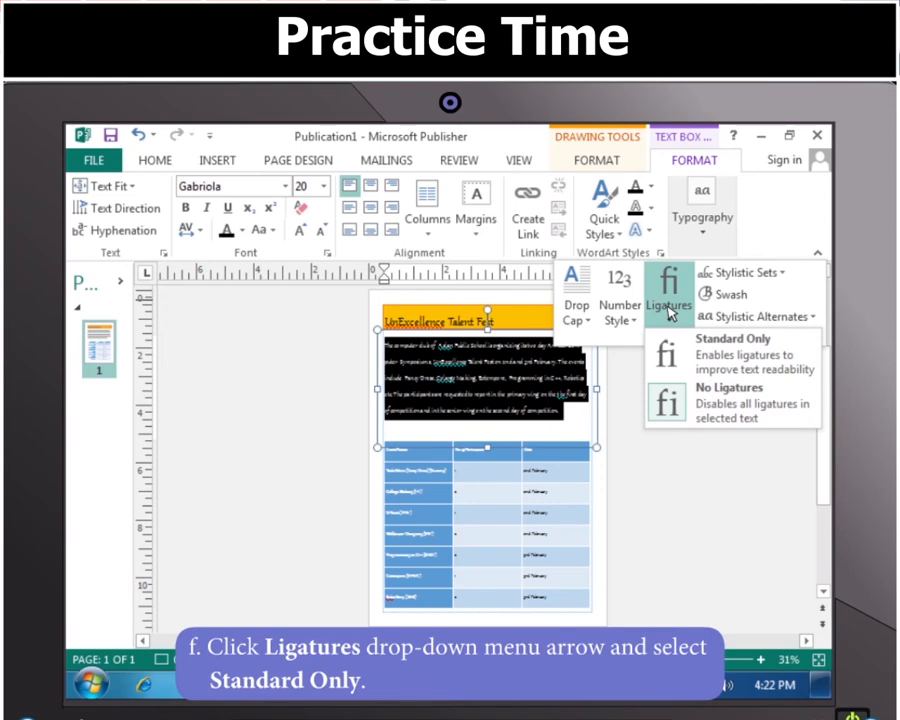
left_click(732, 352)
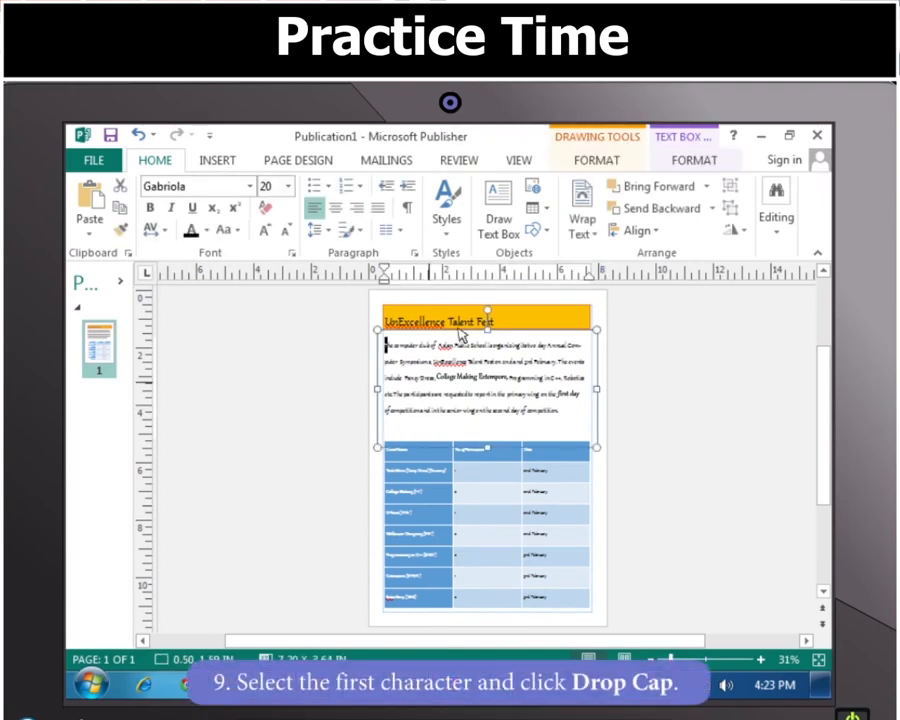
Step: Open the Drop Cap gallery for the paragraph's first letter
left_click(575, 295)
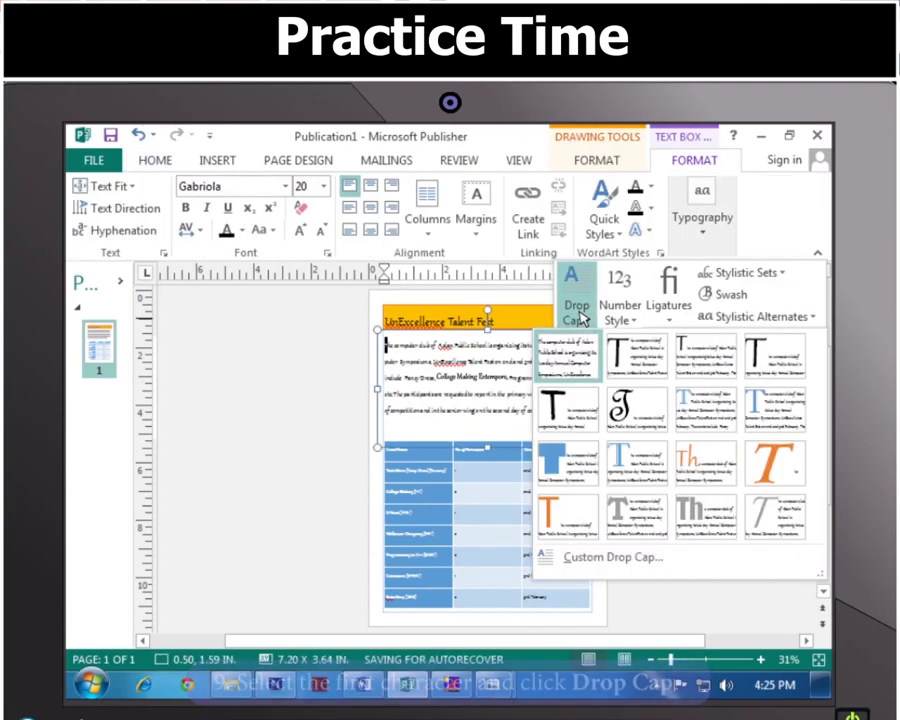